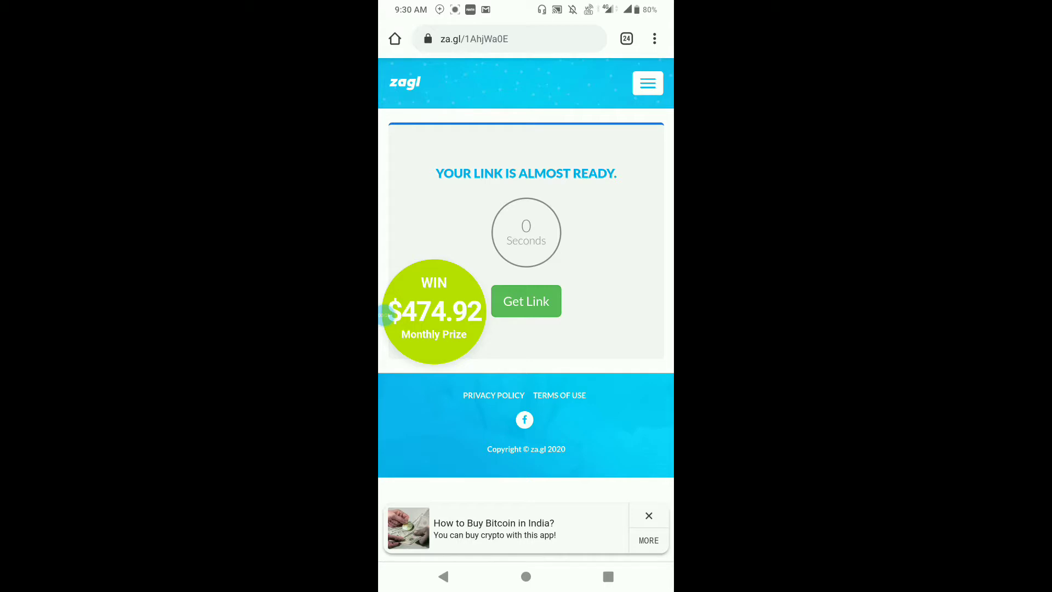
# Step: Follow the za.gl link and start the preset zip download from Google Drive with the chosen account
pyautogui.click(525, 300)
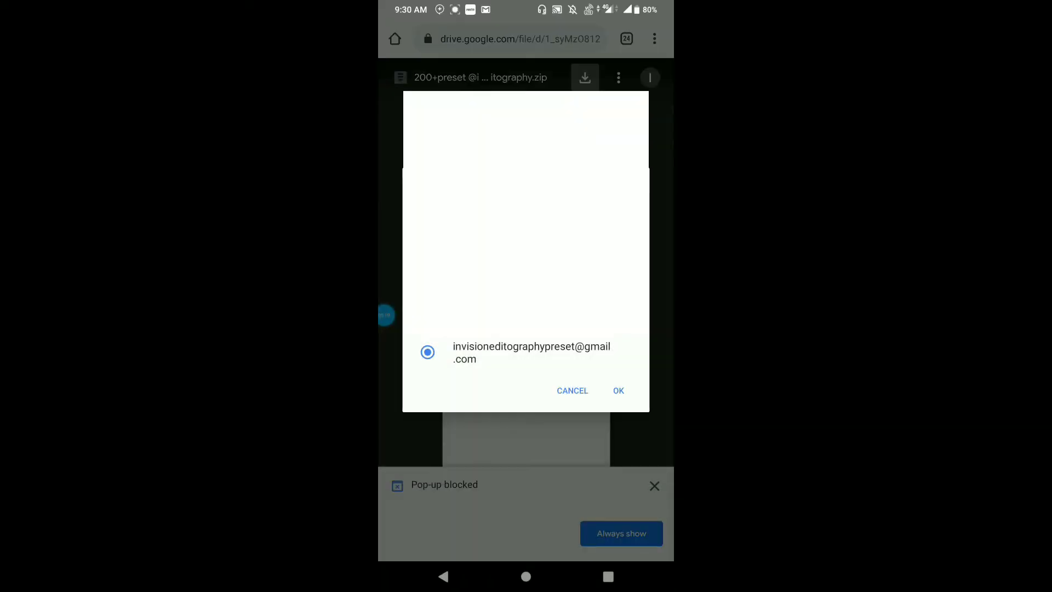
pyautogui.click(617, 390)
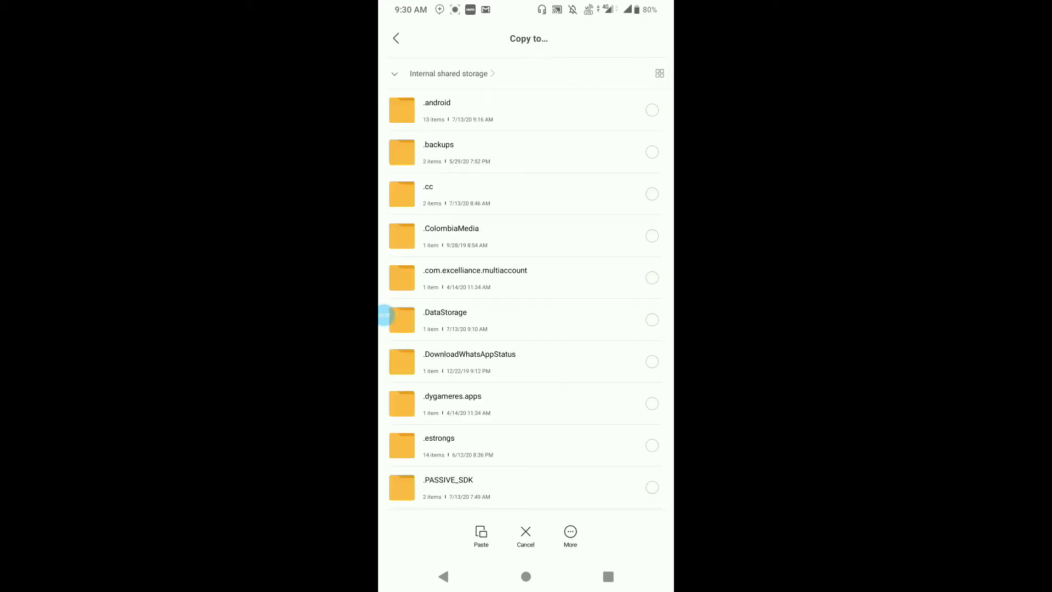
# Step: Paste the downloaded preset zip into the .DataStorage folder beside ContextData.xml
pyautogui.click(436, 110)
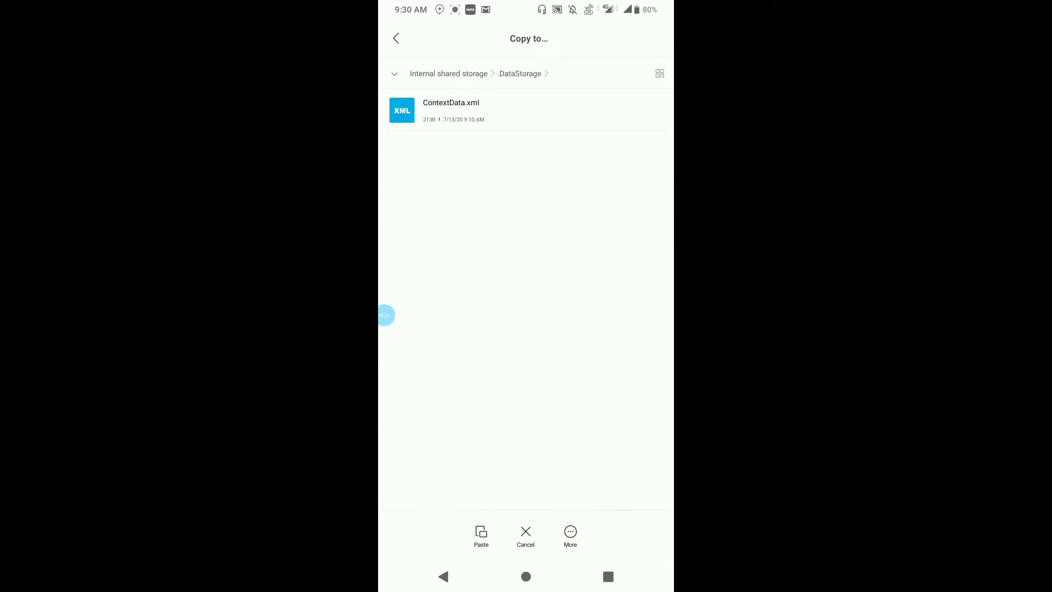
pyautogui.click(480, 535)
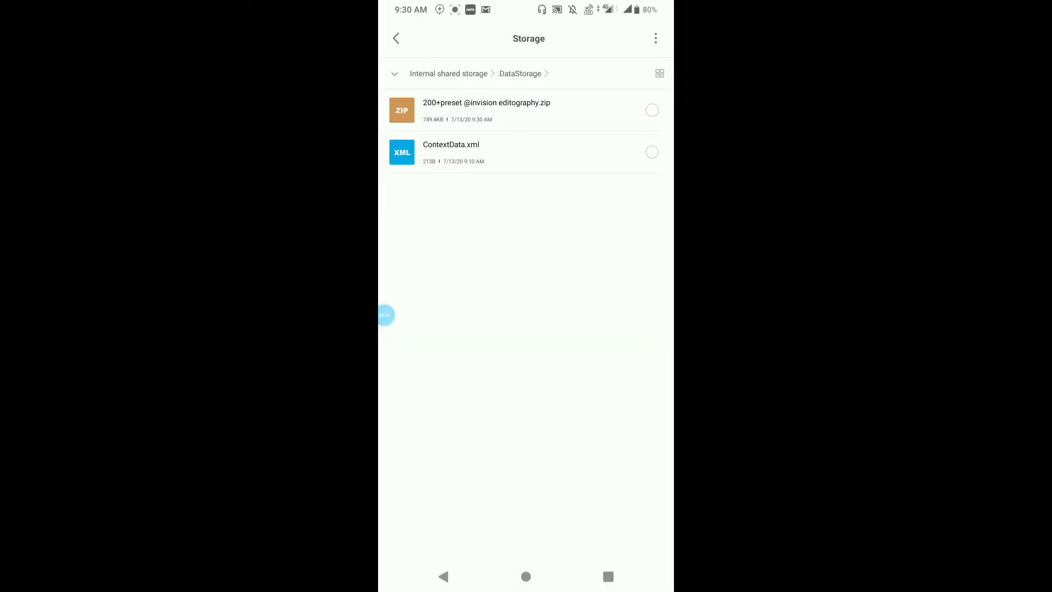
# Step: Extract the preset zip here without a password, producing the 200+preset folder with 15 items
pyautogui.click(487, 109)
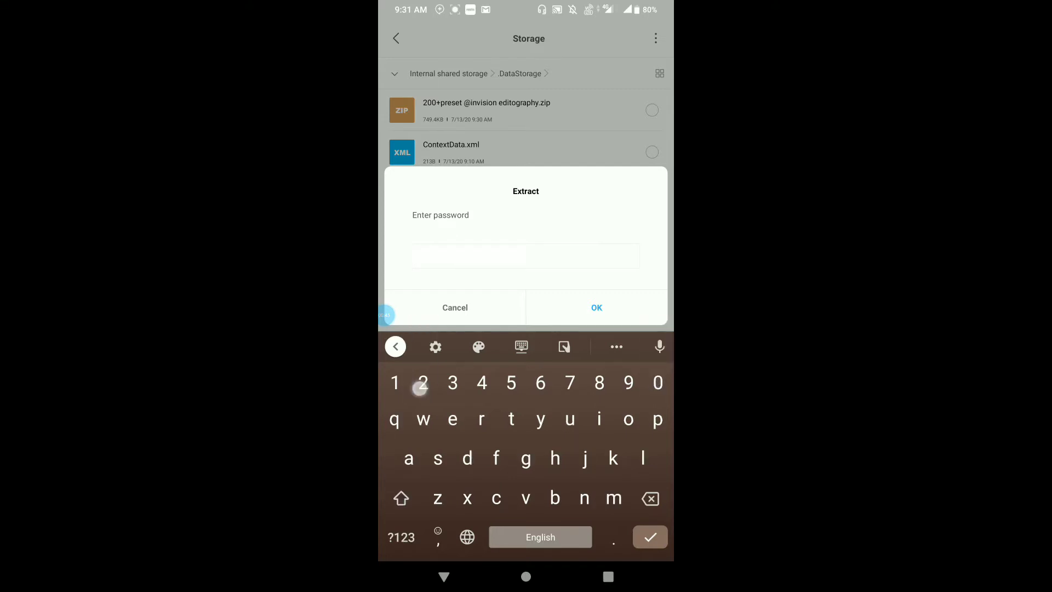
pyautogui.click(596, 307)
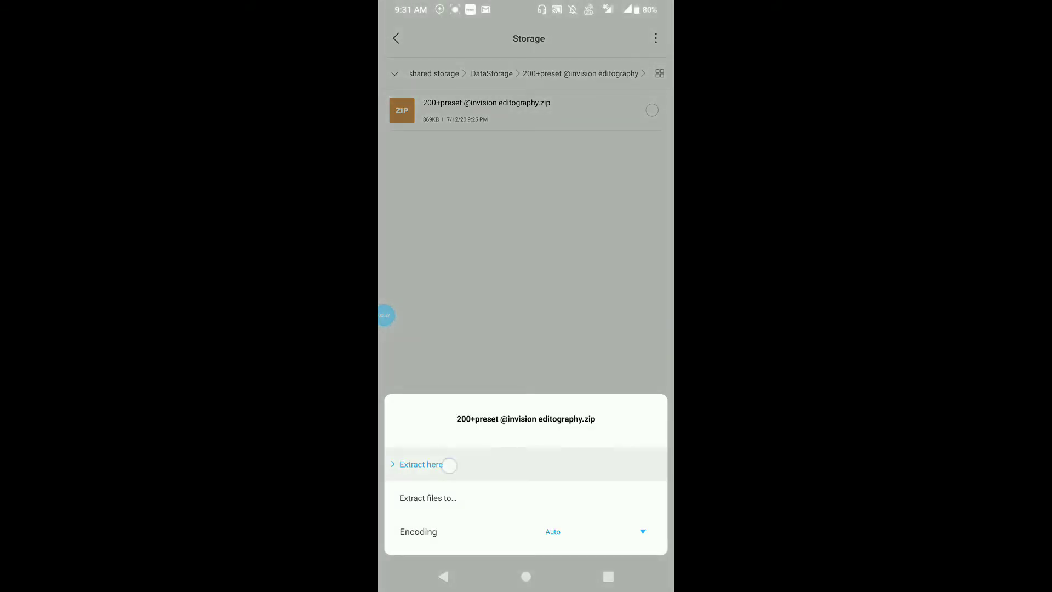
pyautogui.click(420, 465)
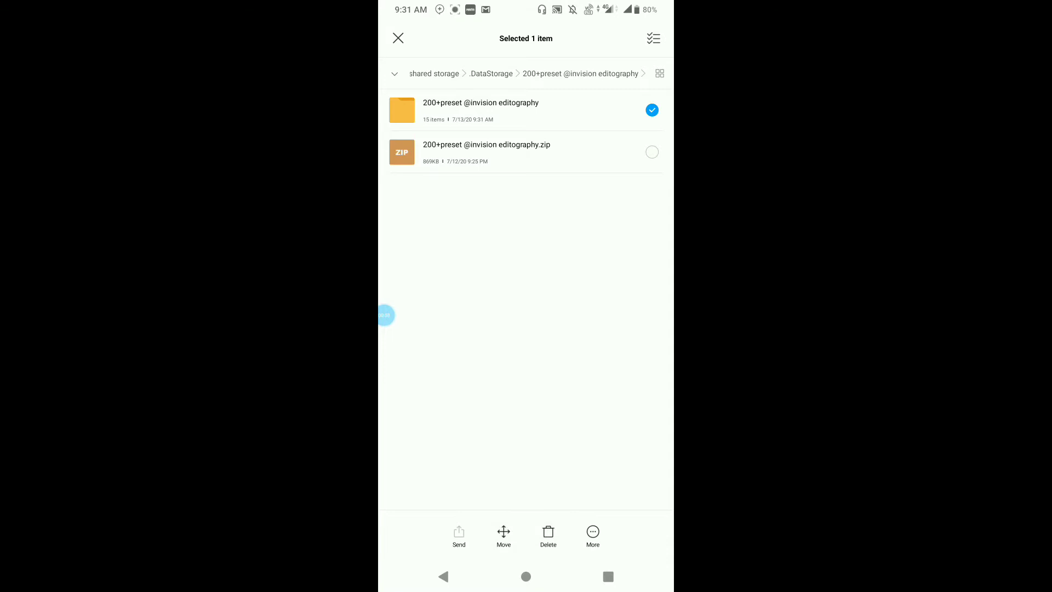
# Step: Copy the extracted preset folder and browse into Android > data > com.adobe.lrmobile > files
pyautogui.click(593, 537)
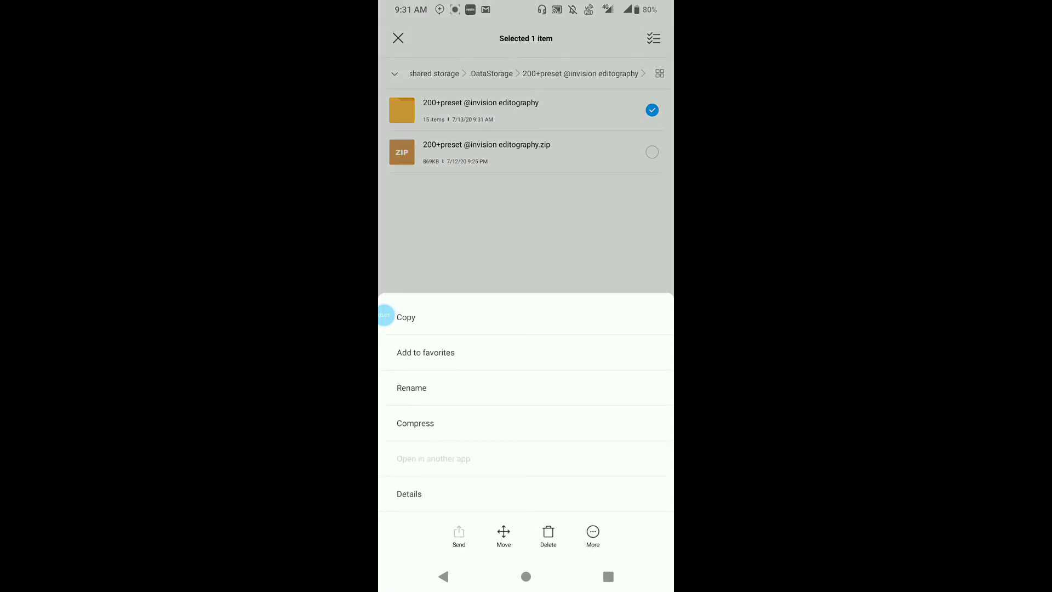
pyautogui.click(405, 317)
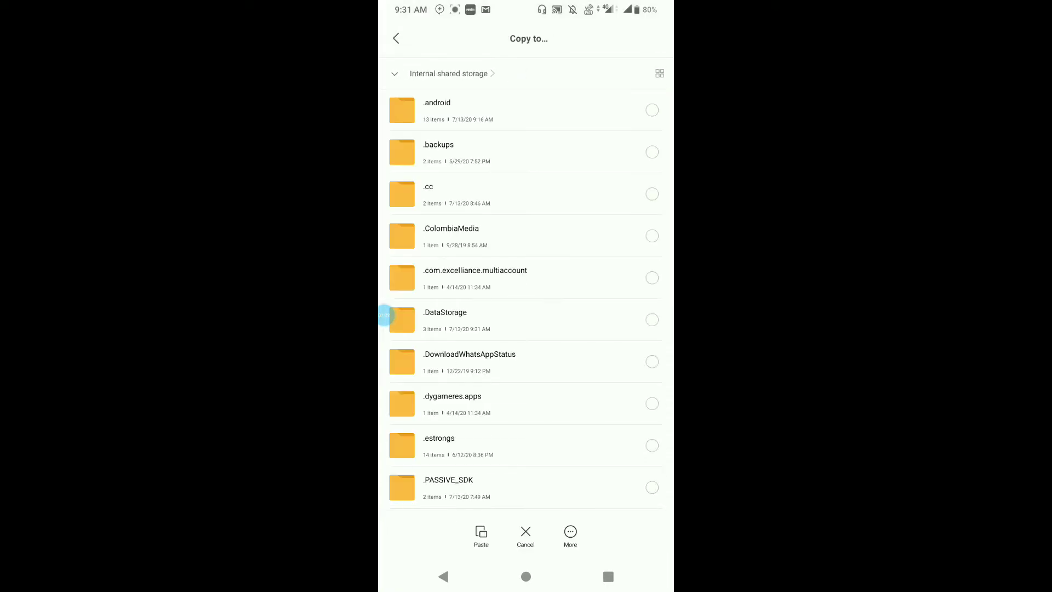
pyautogui.scroll(-3)
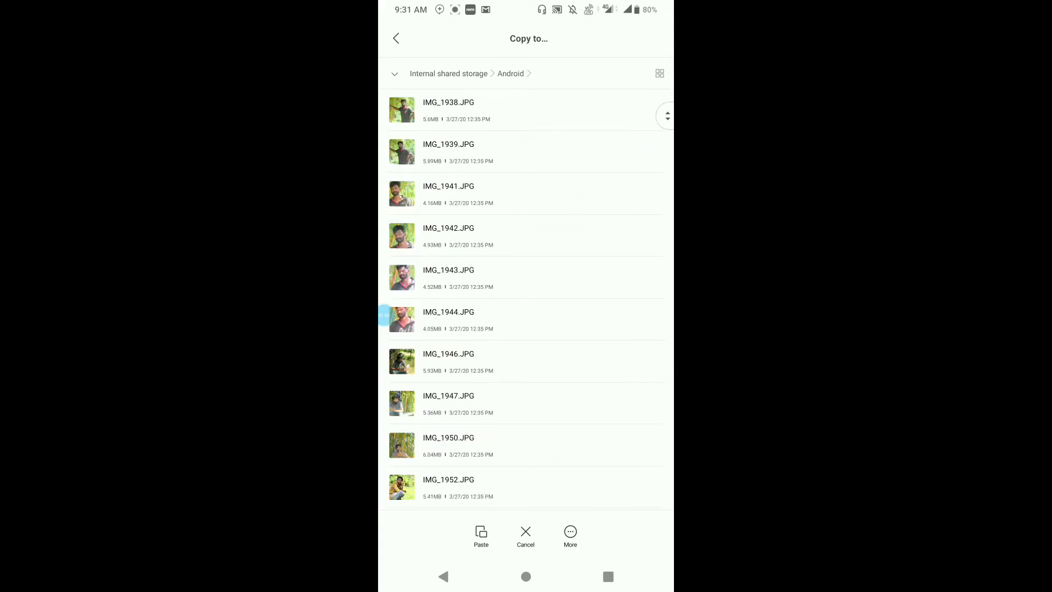
pyautogui.click(540, 73)
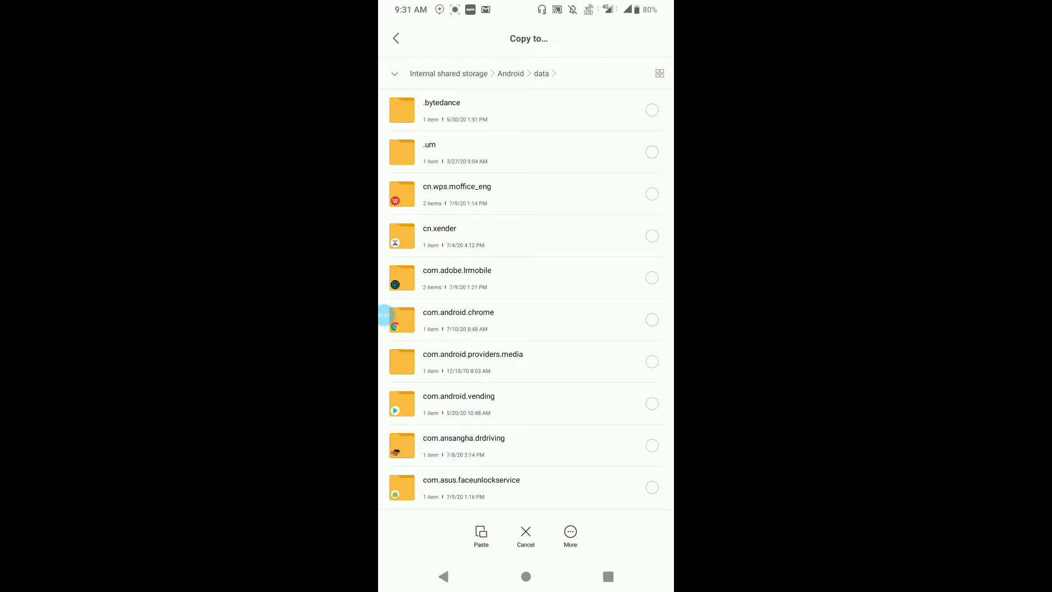
pyautogui.click(457, 278)
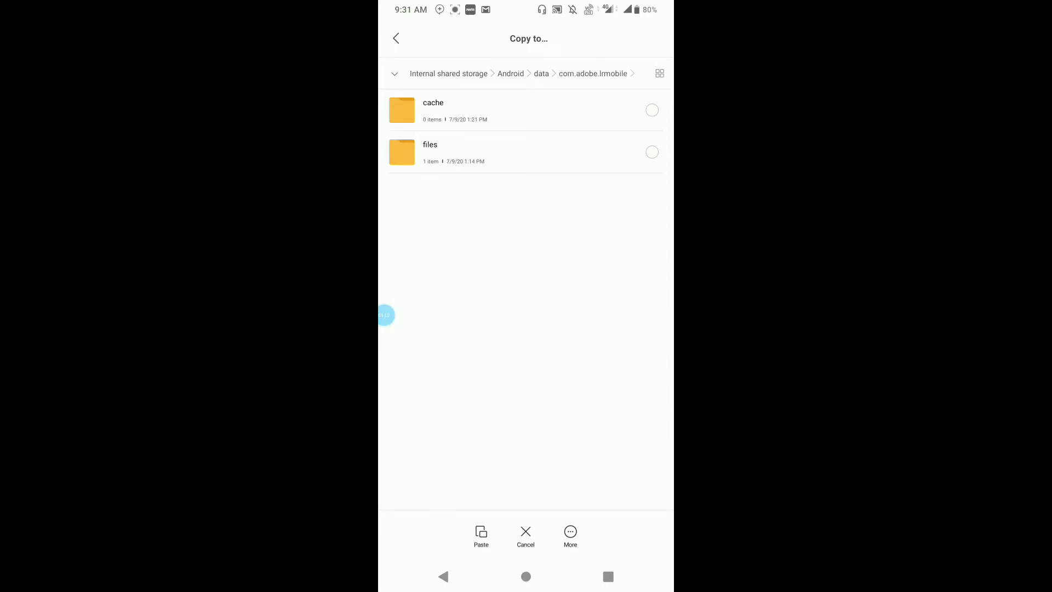
pyautogui.click(430, 145)
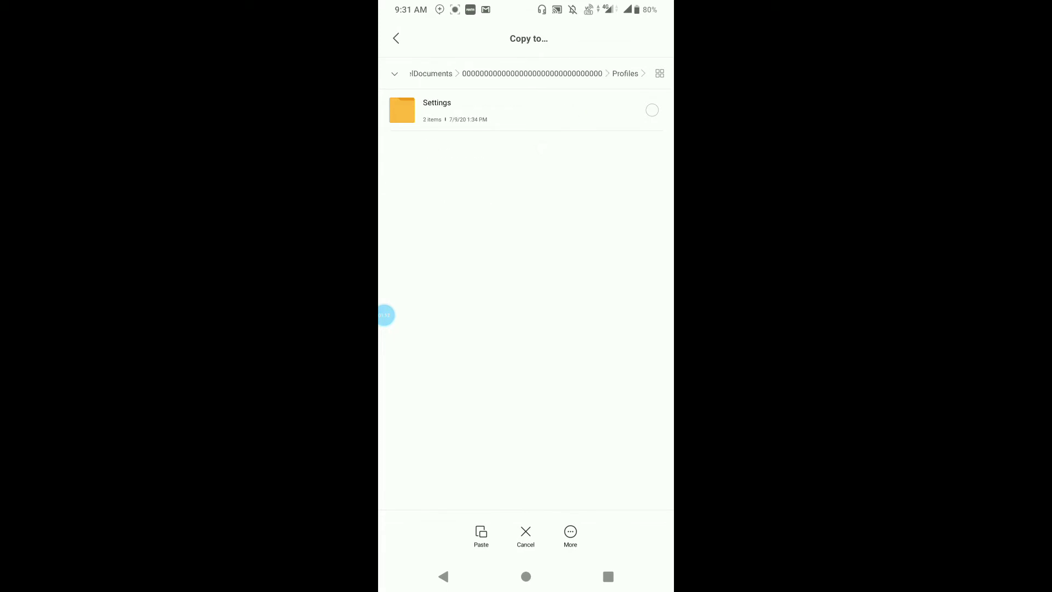
# Step: Paste the preset folder into Lightroom's Profiles > Settings > UserStyles folder
pyautogui.click(436, 110)
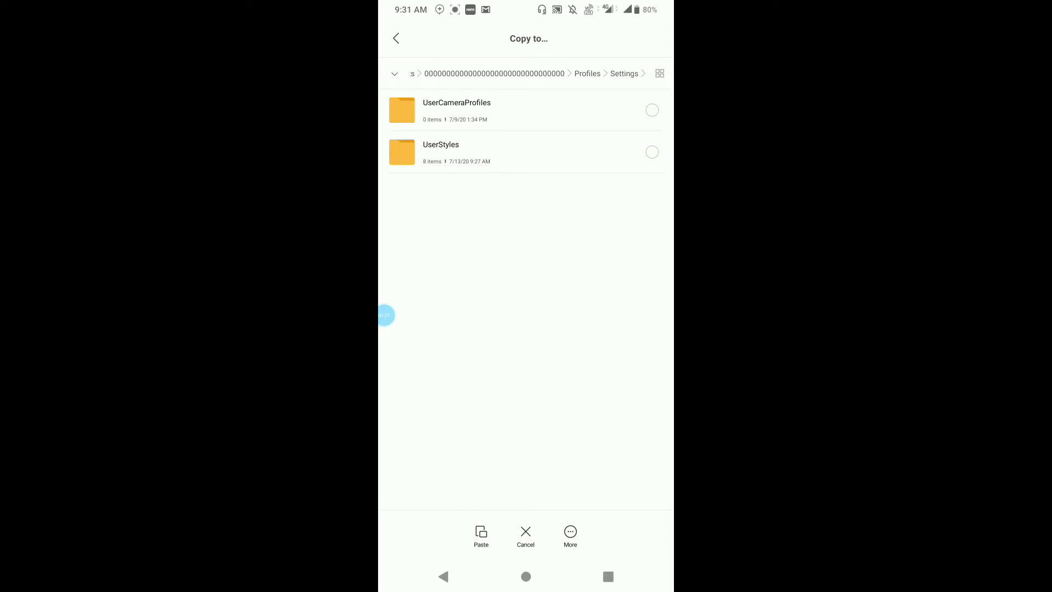
pyautogui.click(441, 148)
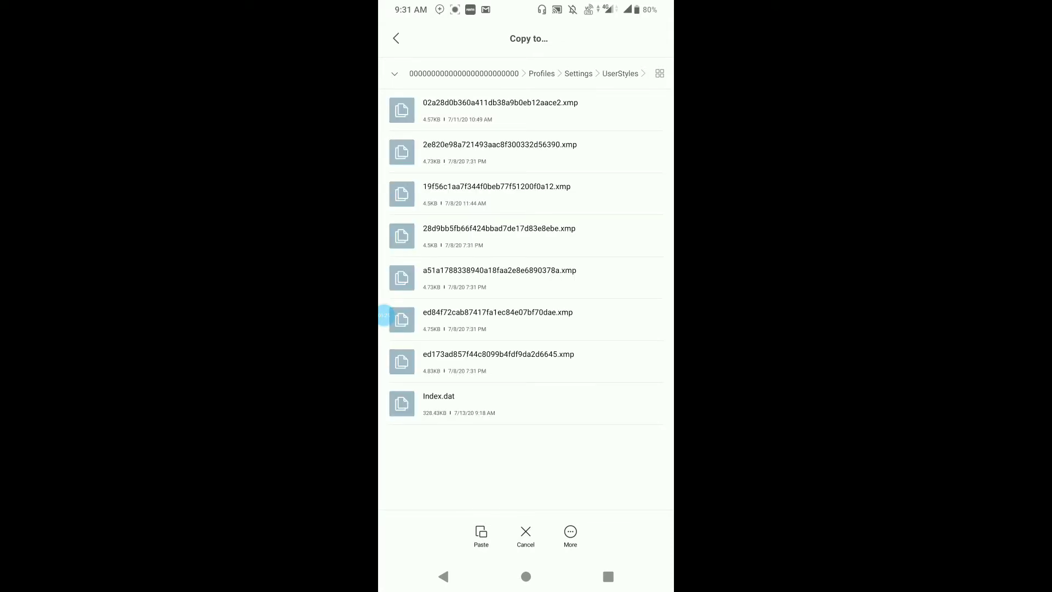
pyautogui.click(481, 535)
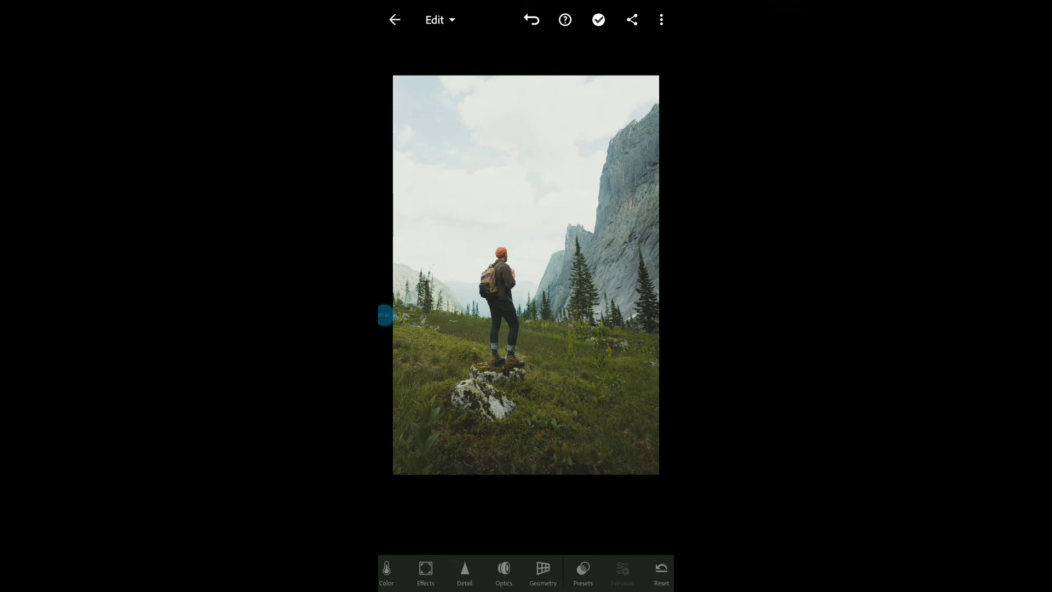
# Step: Preview Cinematic Film Look v2 presets, including 03_Cinematic Film Look, on the mountain hiker photo
pyautogui.click(582, 572)
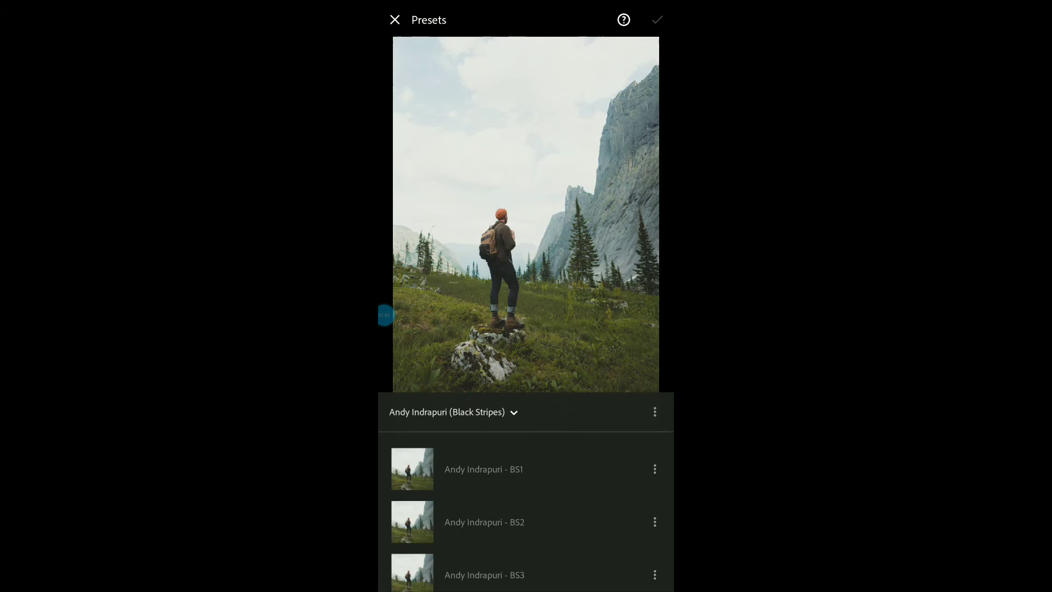
pyautogui.click(483, 522)
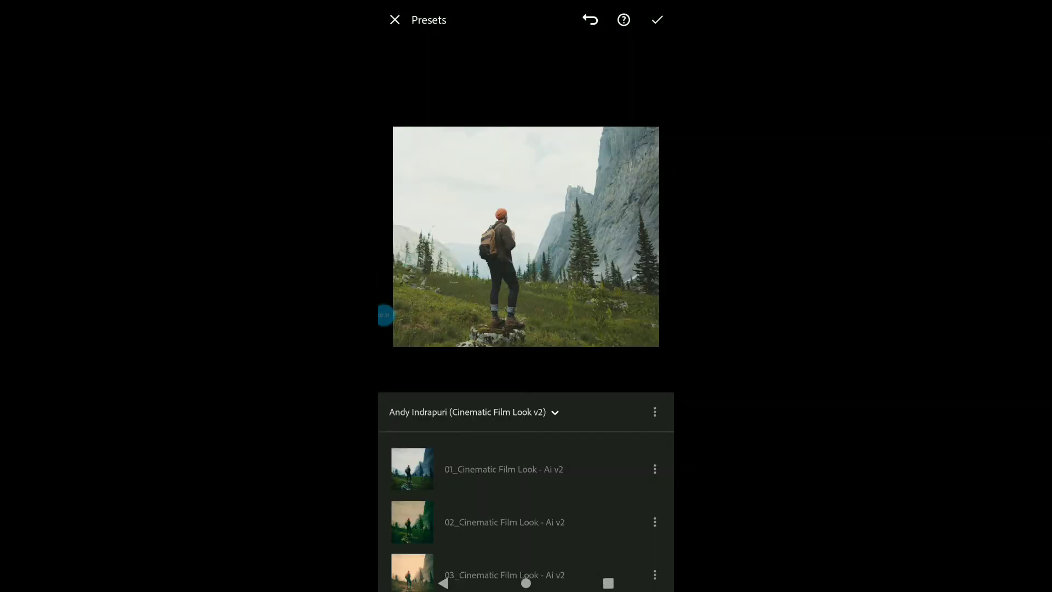
pyautogui.click(503, 522)
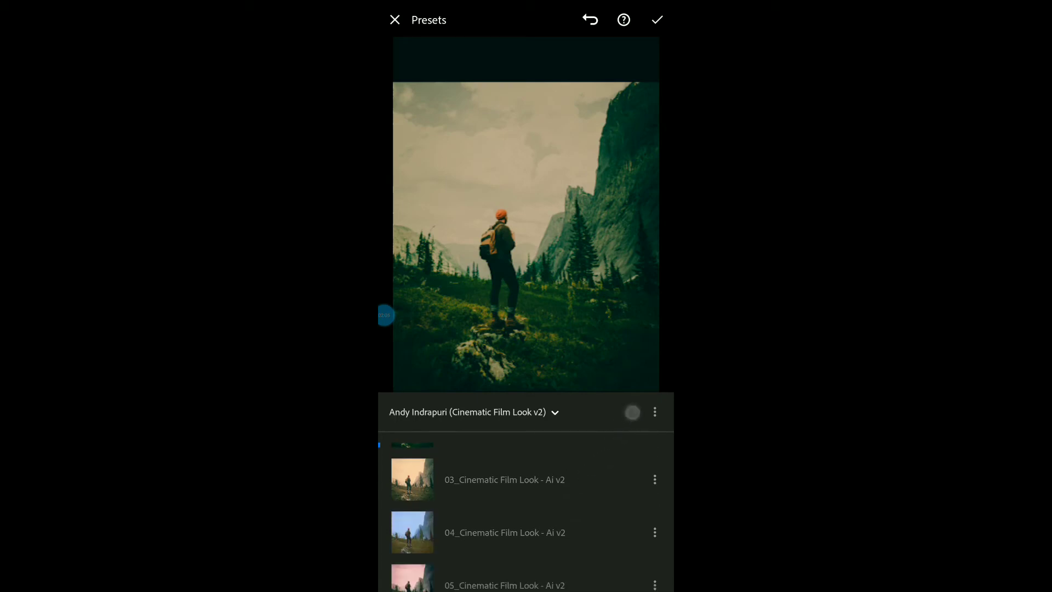
pyautogui.click(504, 479)
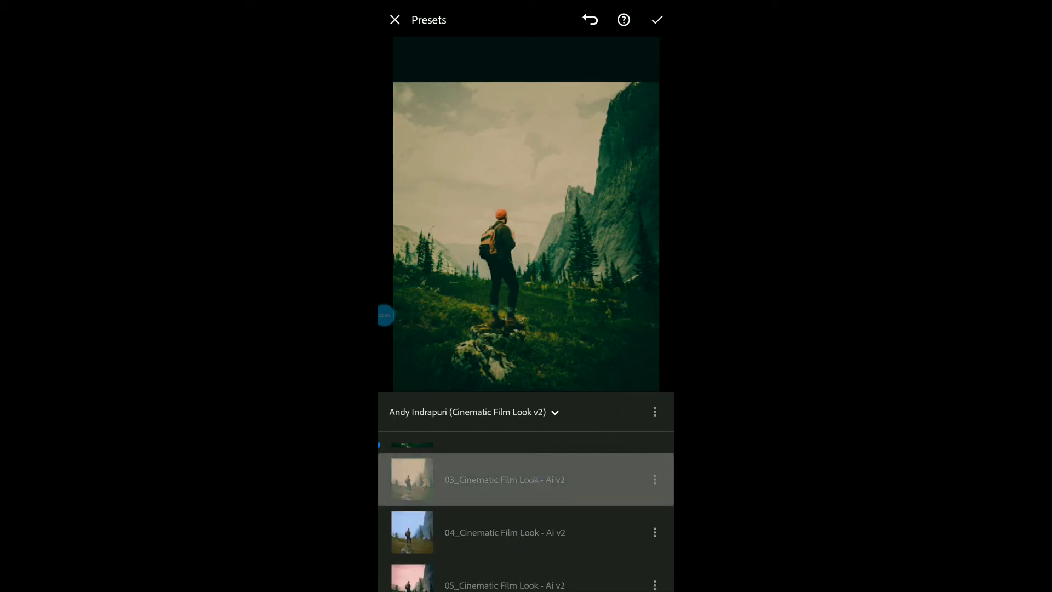
pyautogui.click(504, 533)
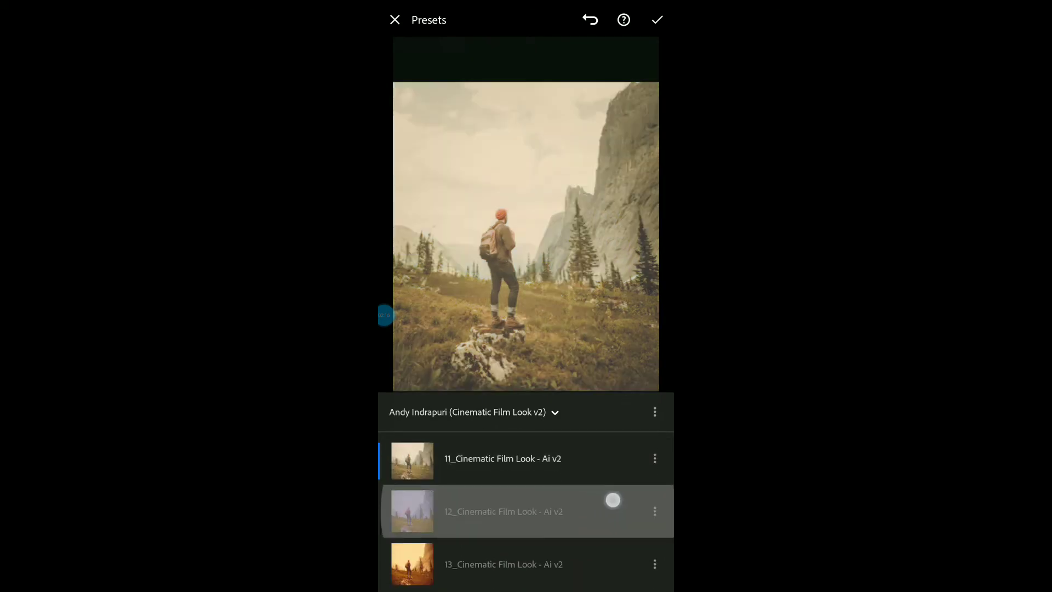
# Step: Browse further down the preset list and confirm the chosen look back to the editor
pyautogui.scroll(-3)
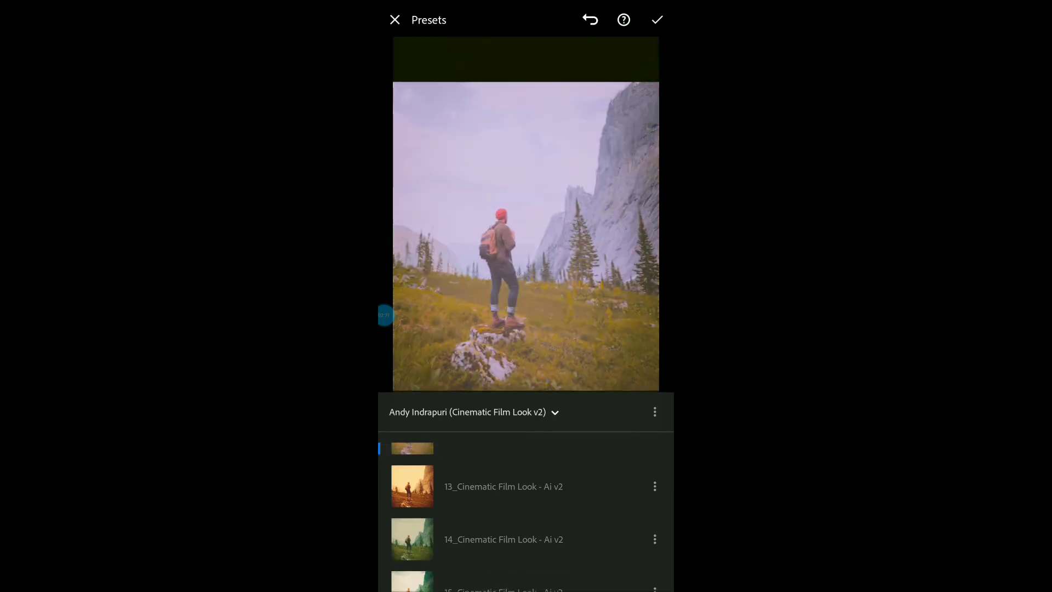
pyautogui.scroll(-3)
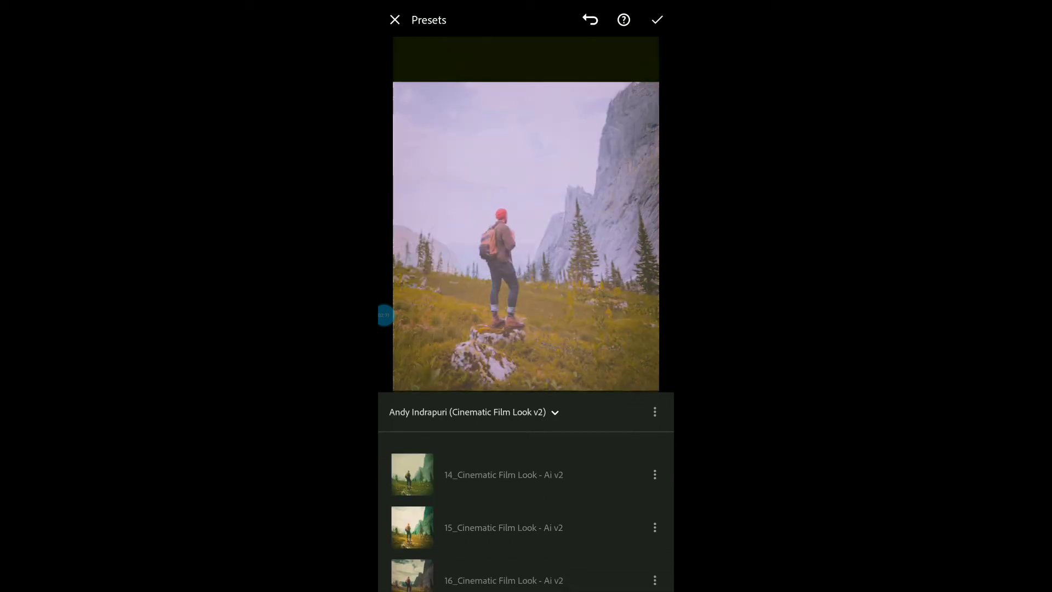
pyautogui.click(657, 20)
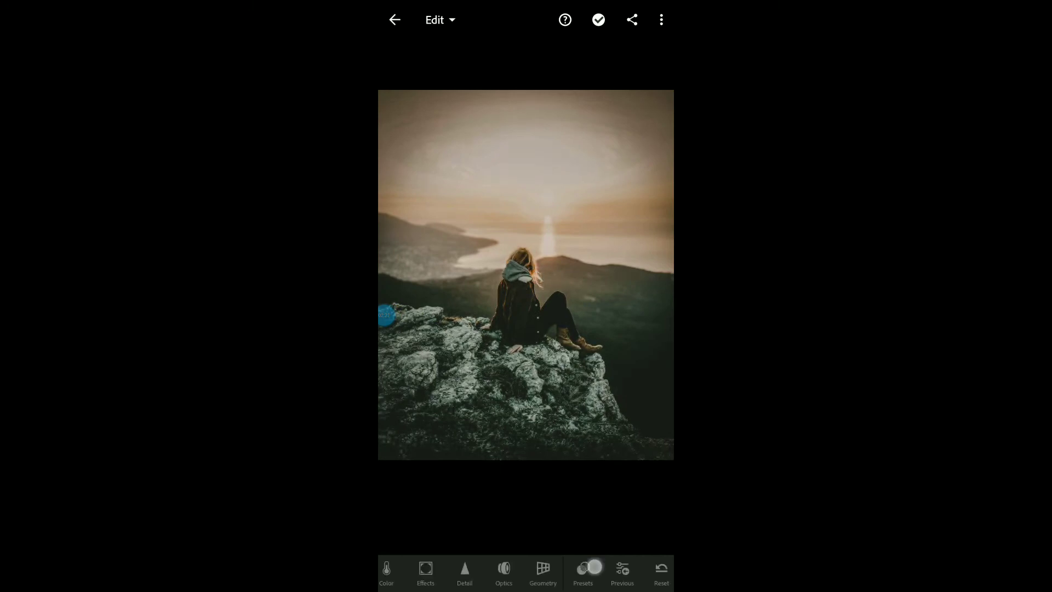
# Step: In the Cinematic Matte group try ML-3, settle on ML-4 for the cliffside photo, and confirm
pyautogui.click(582, 572)
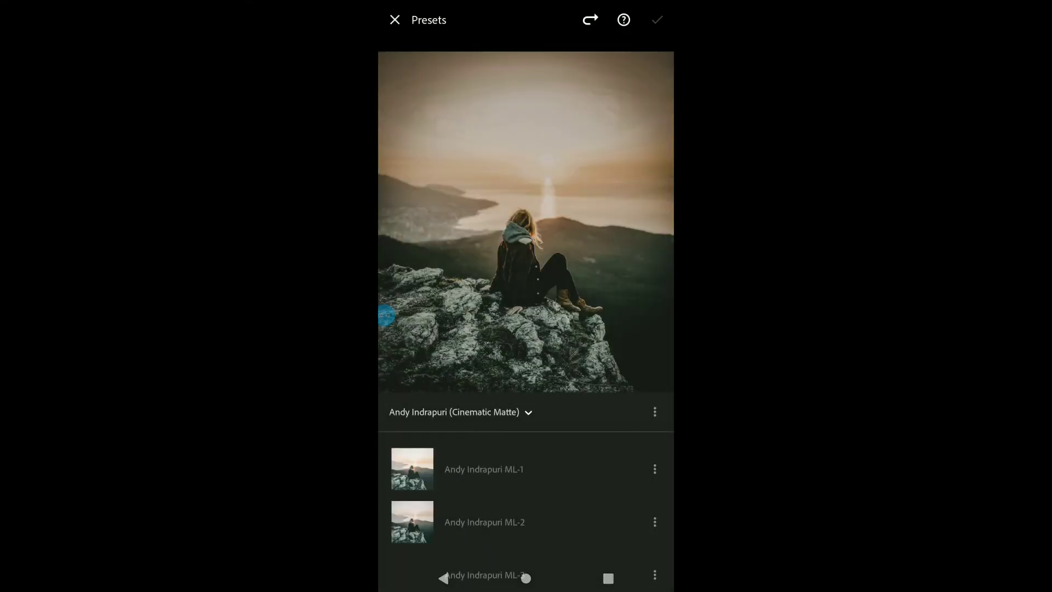
pyautogui.scroll(-3)
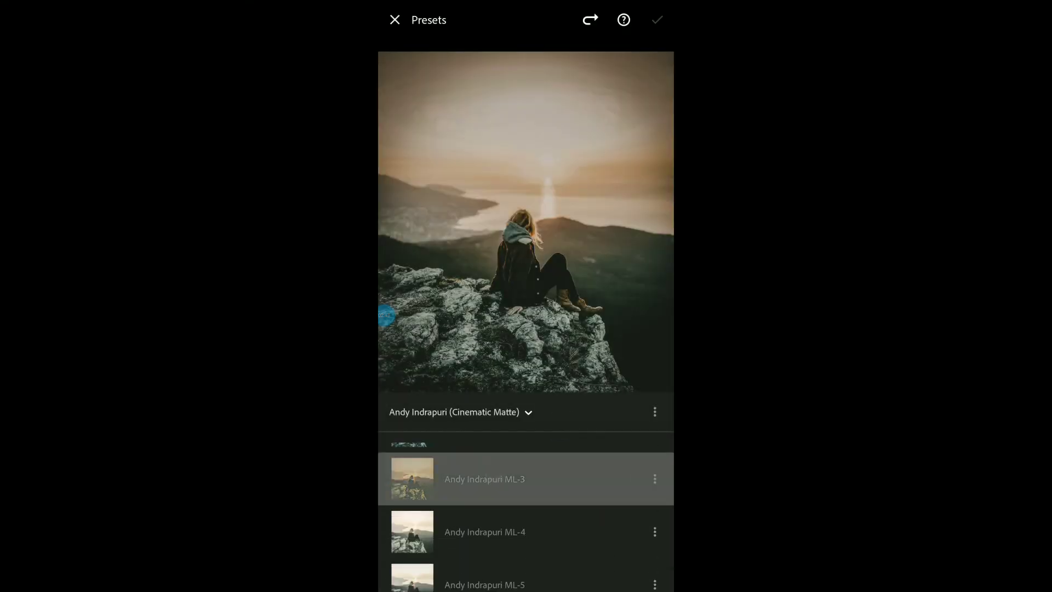
pyautogui.click(484, 479)
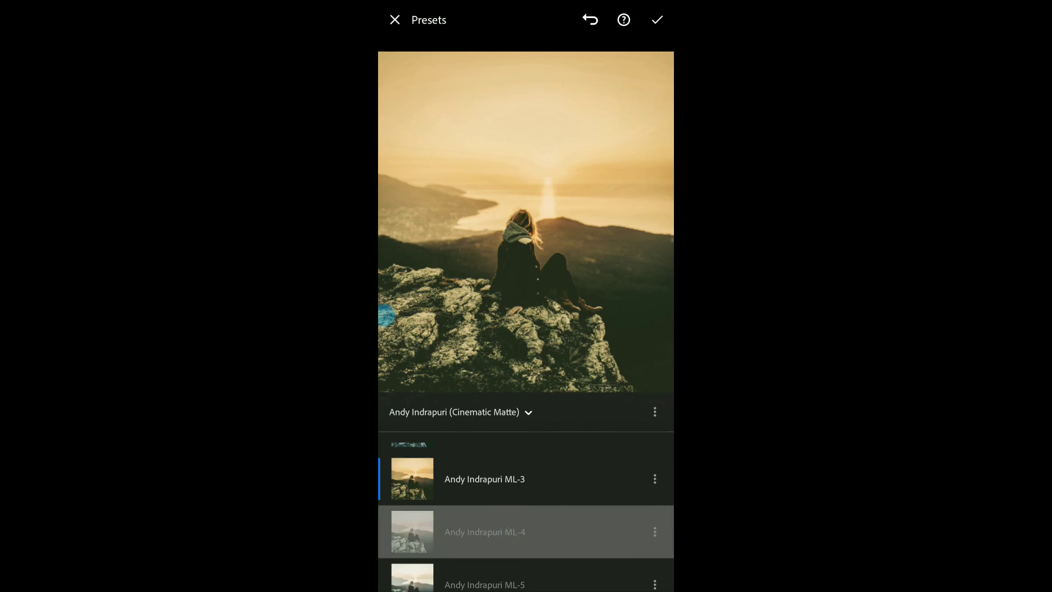
pyautogui.click(483, 532)
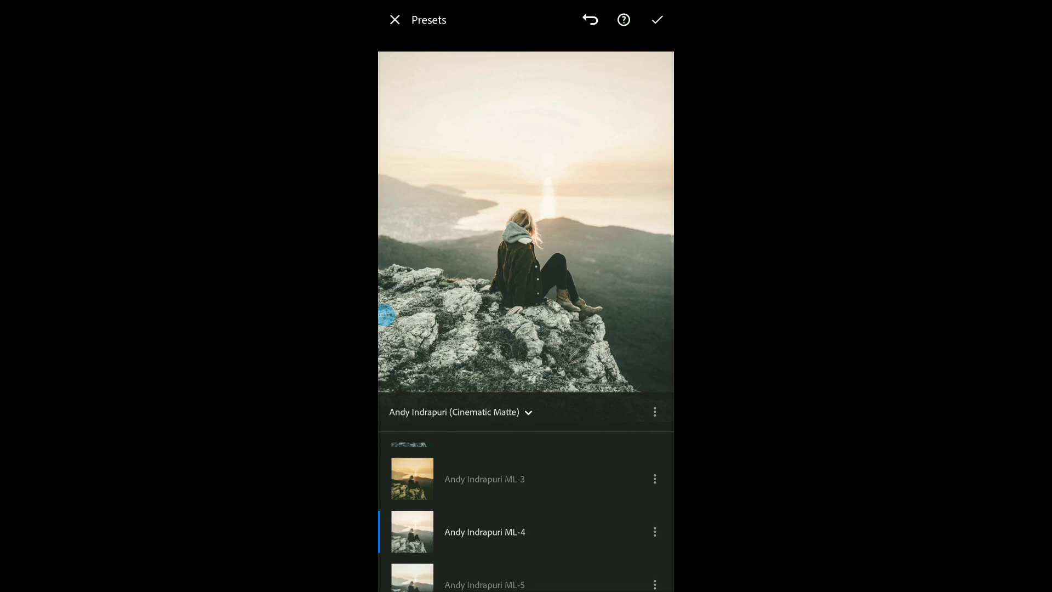
pyautogui.click(656, 20)
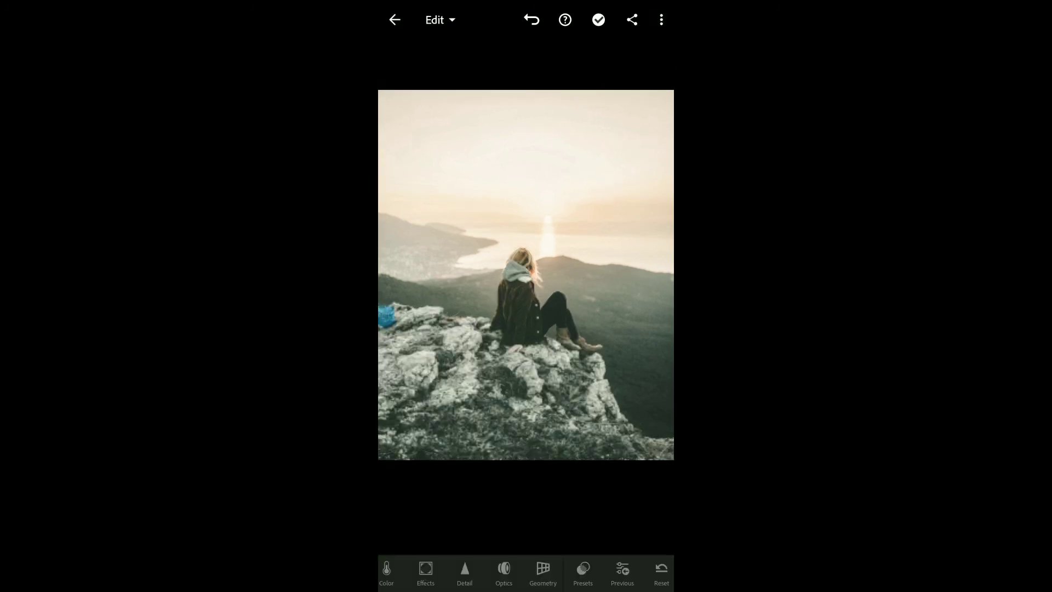